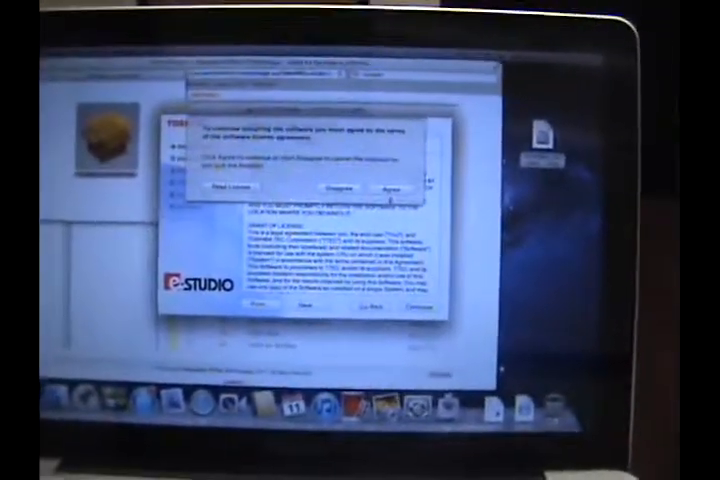
Agree to the license and start the standard install of the e-STUDIO driver
click(392, 188)
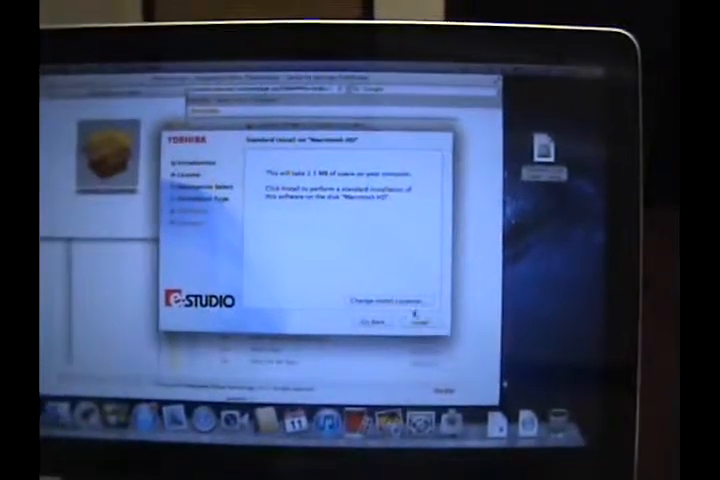
click(420, 322)
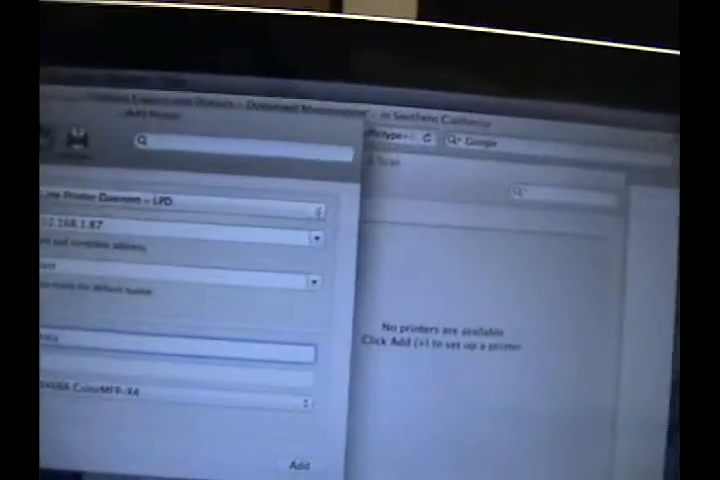
Name the new LPD printer at 192.168.1.87 'Toshiba' and bring up the driver choices
text(Toshiba)
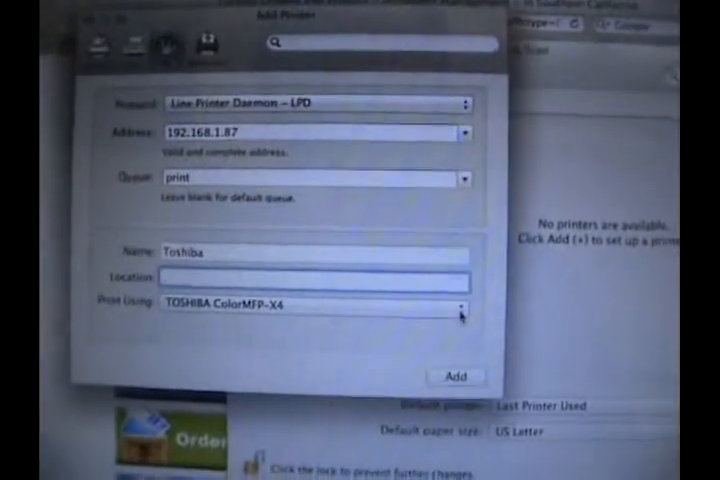
click(310, 306)
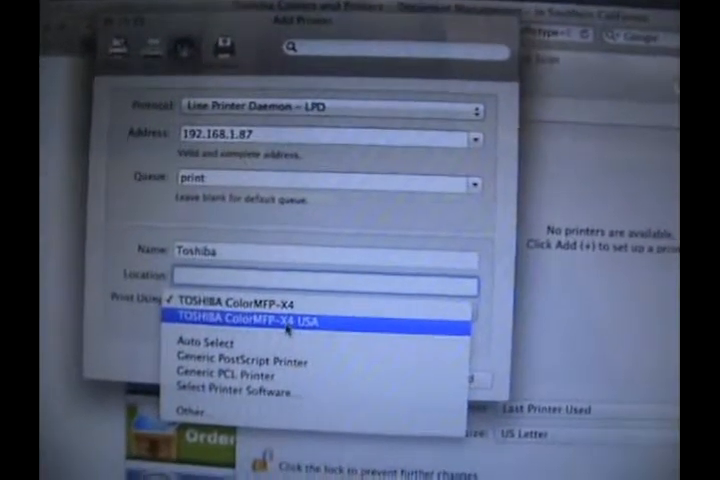
Choose the TOSHIBA ColorMFP-X4 USA driver and add the Toshiba printer
click(258, 320)
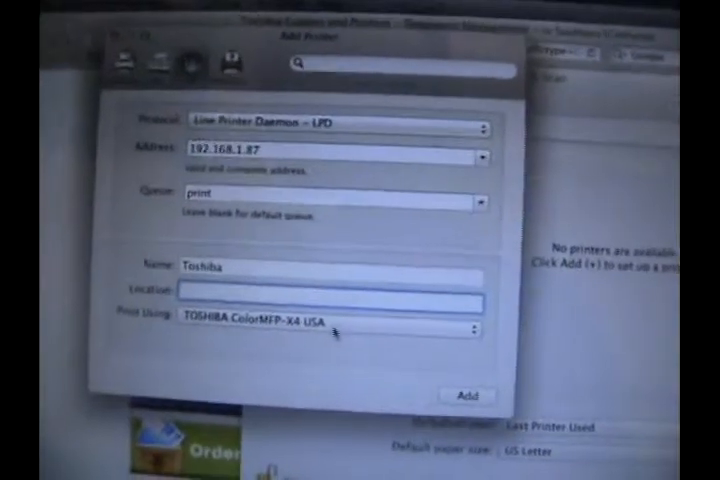
click(320, 328)
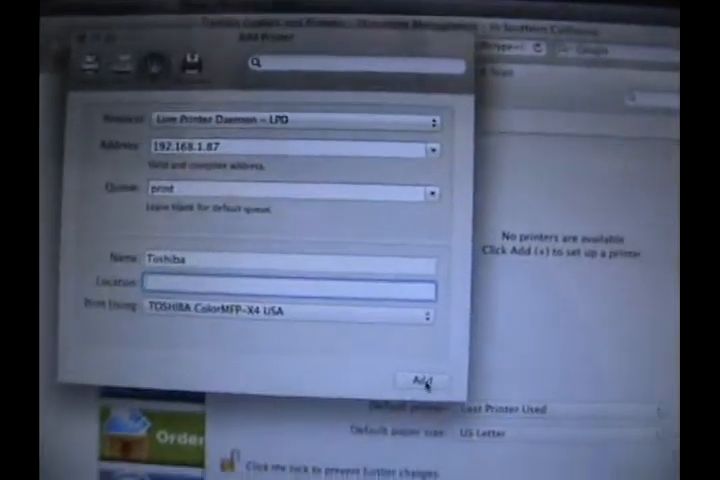
click(420, 380)
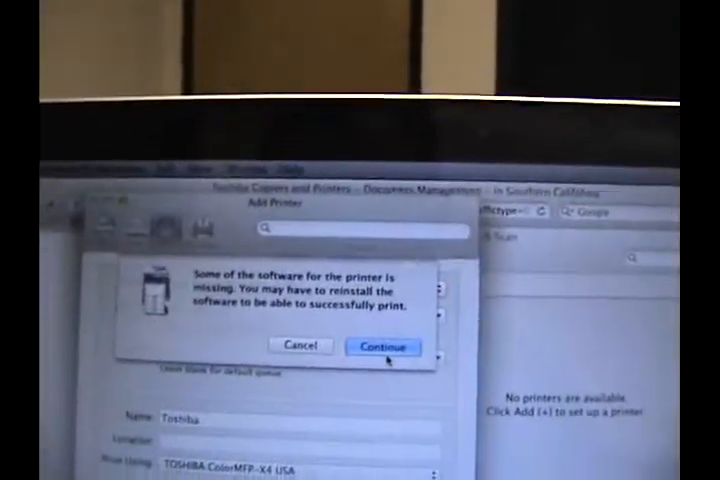
Continue past the warning, select the e-STUDIO4540C Series model and set the installed drawers
click(384, 346)
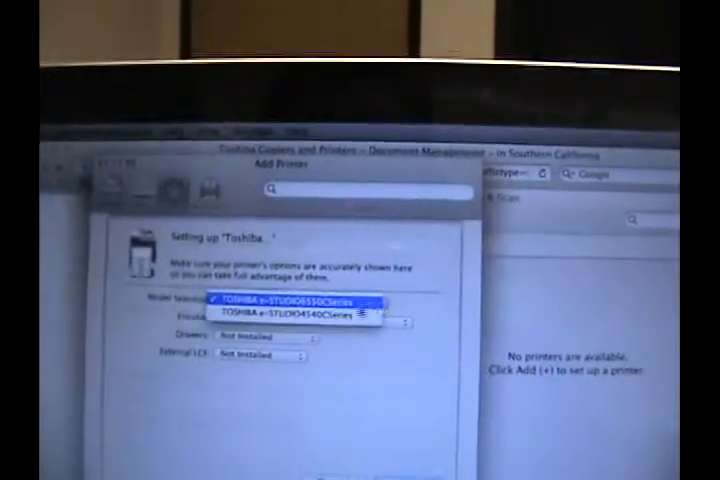
click(290, 308)
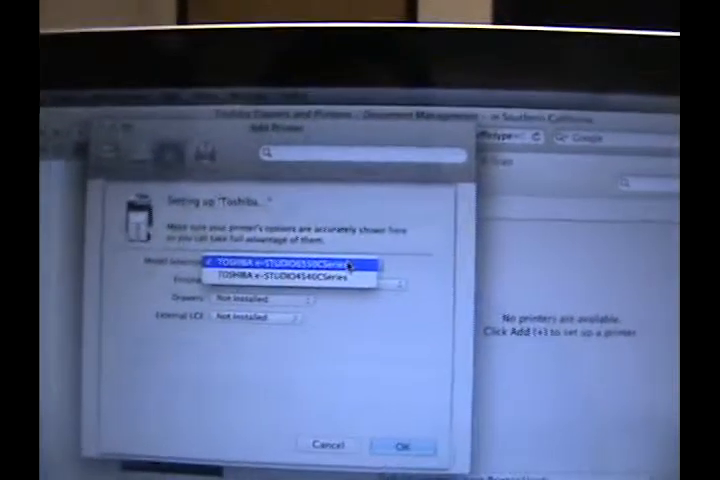
click(280, 280)
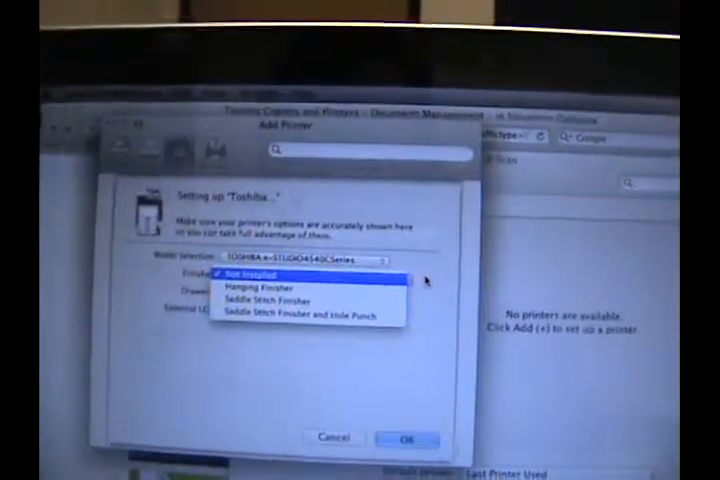
mouse_move(280, 288)
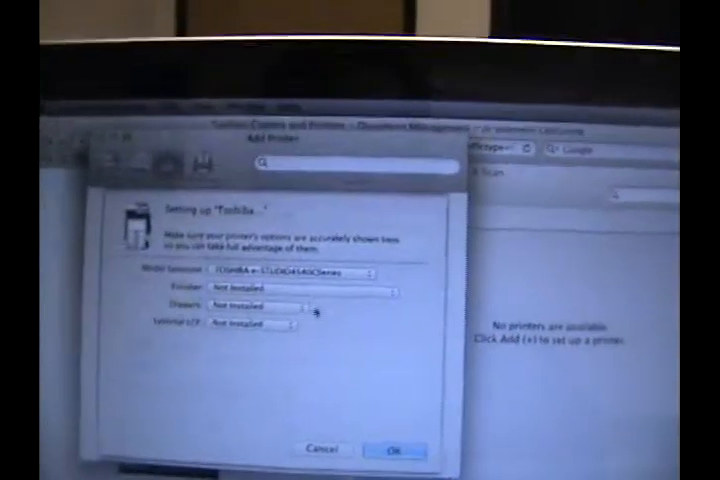
click(250, 306)
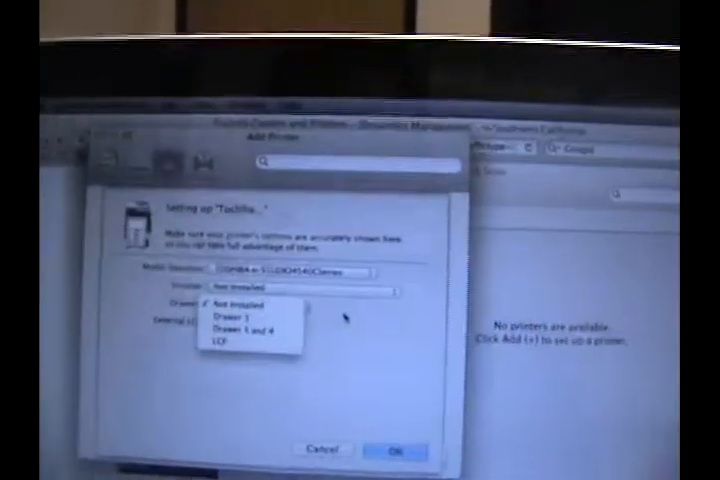
click(236, 304)
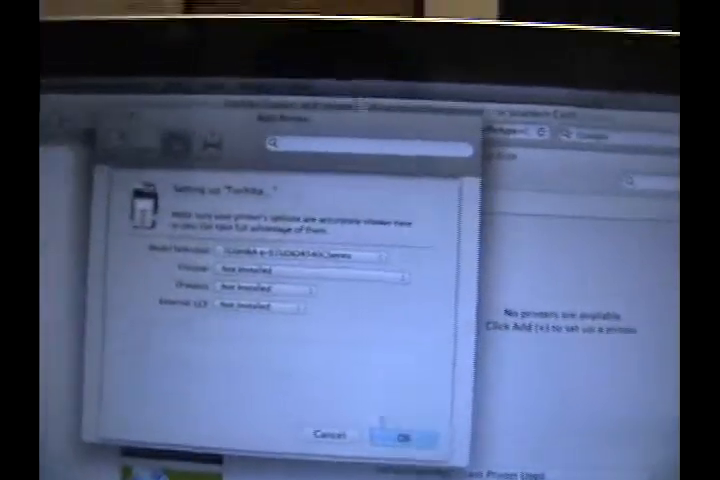
Confirm the model and options so Toshiba appears in the printer list
click(402, 436)
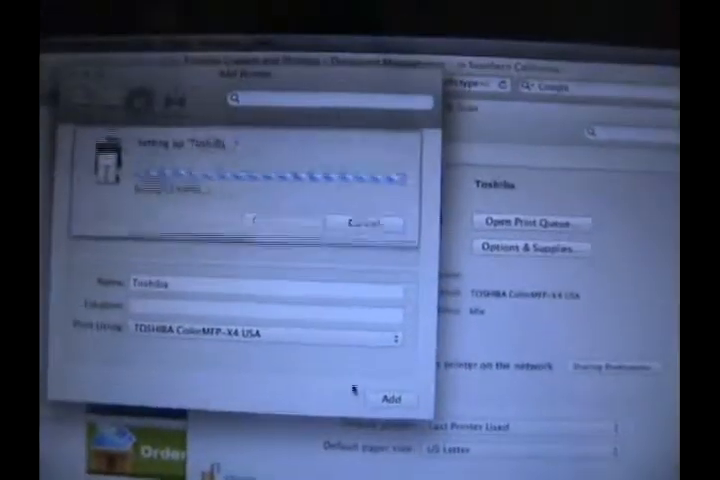
click(388, 396)
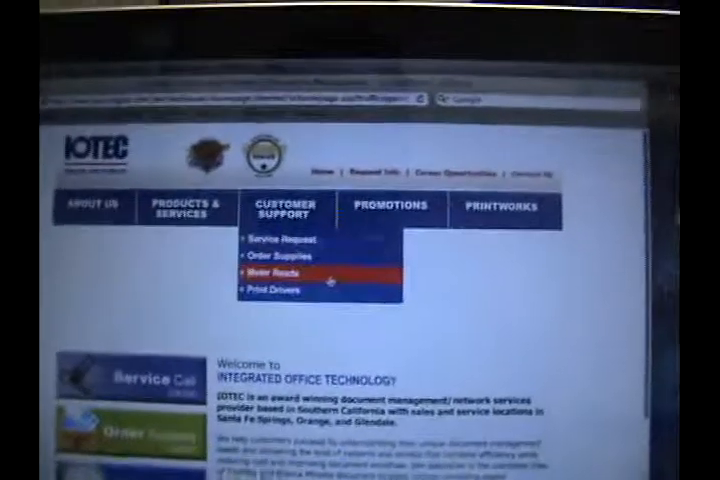
Start printing the IOTEC homepage from Safari's File menu with Toshiba chosen
click(284, 272)
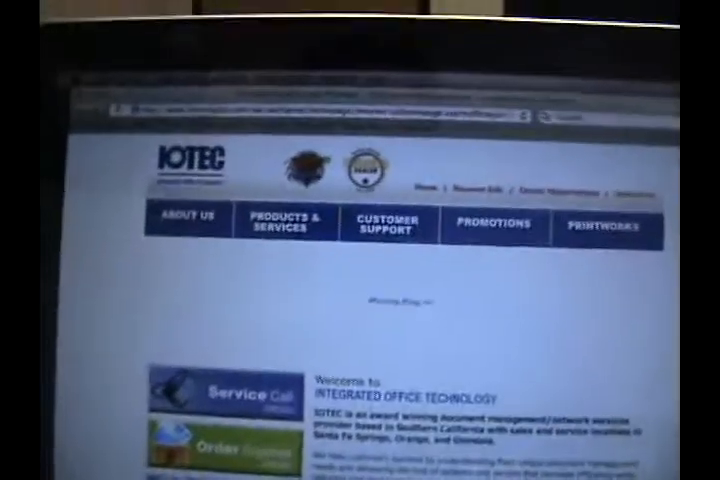
click(136, 70)
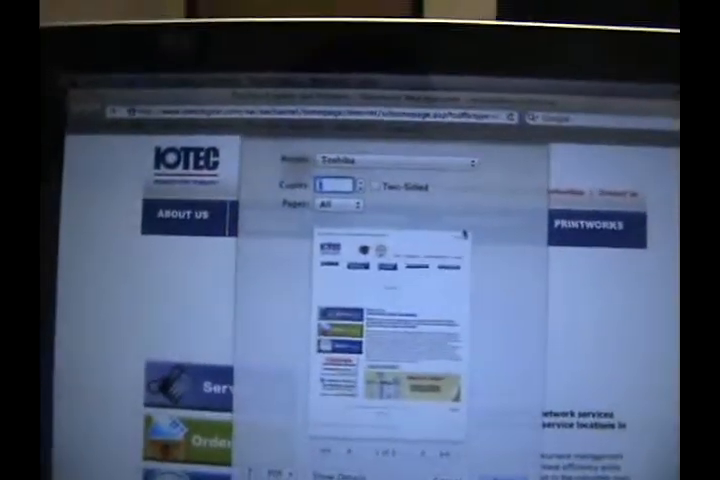
Show the full print options: presets, paper size, orientation and scale
click(396, 156)
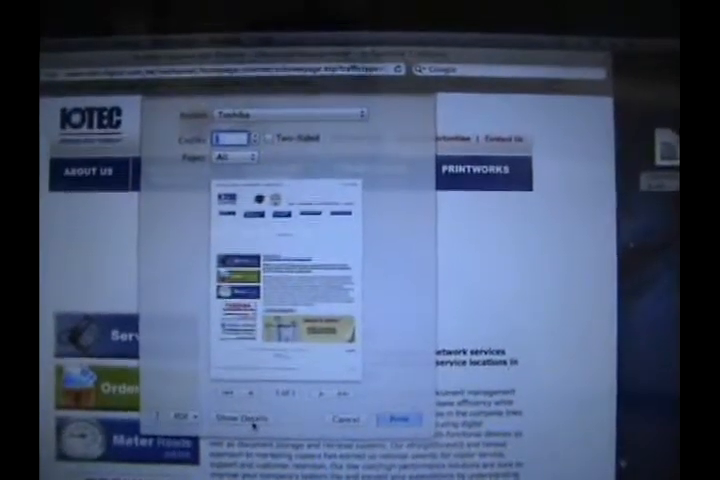
click(238, 416)
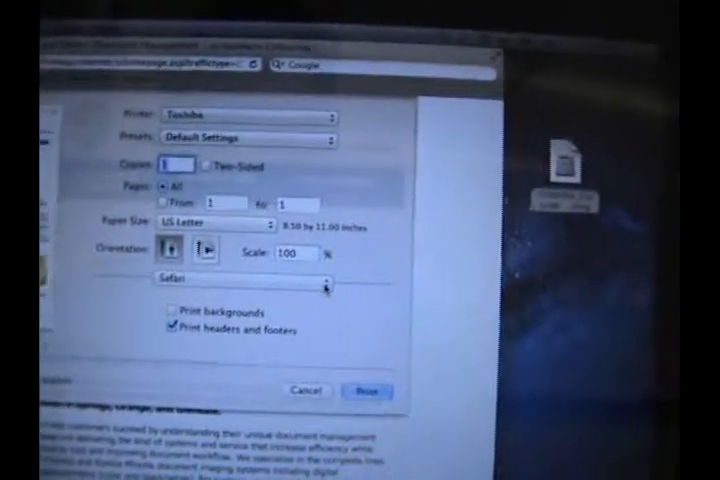
In Color Settings 1, set the print job's Color Type to Mono
click(244, 276)
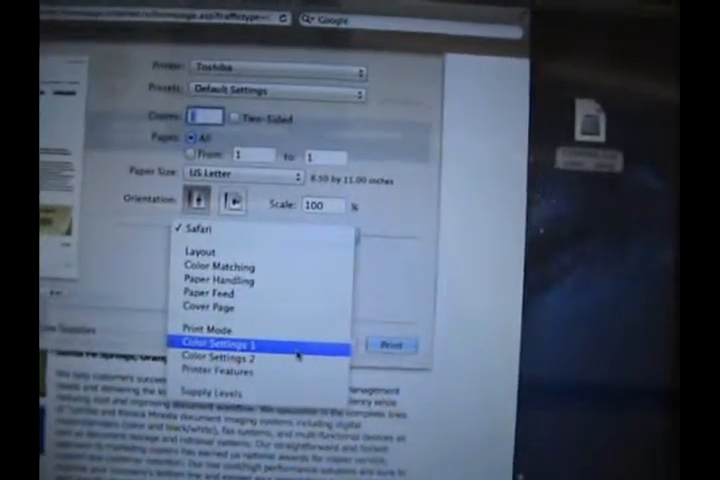
click(224, 344)
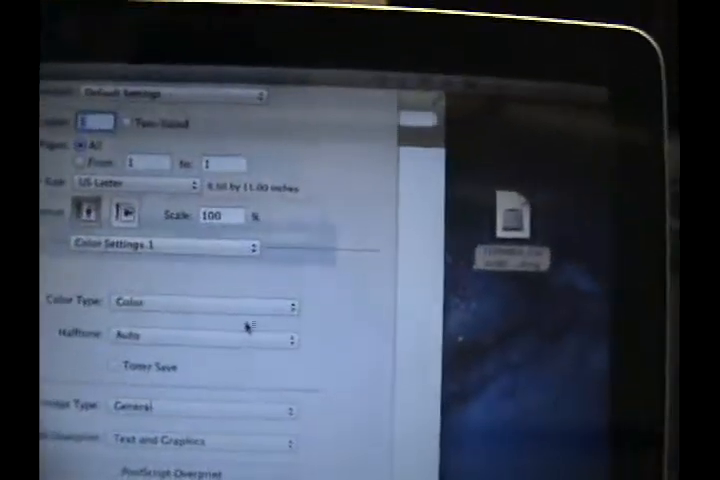
click(200, 302)
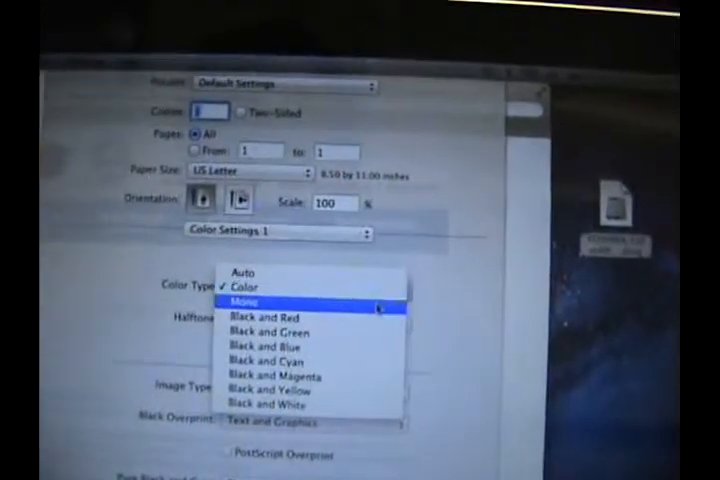
click(244, 300)
text(B W)
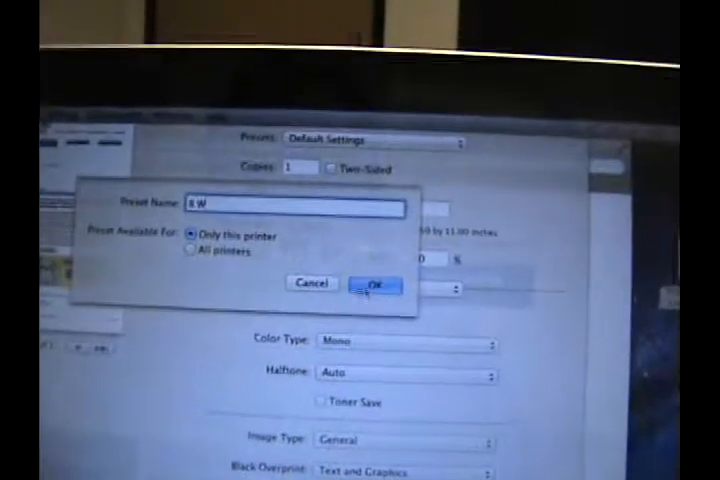
Save the mono settings as preset 'B W' for this printer only
click(376, 284)
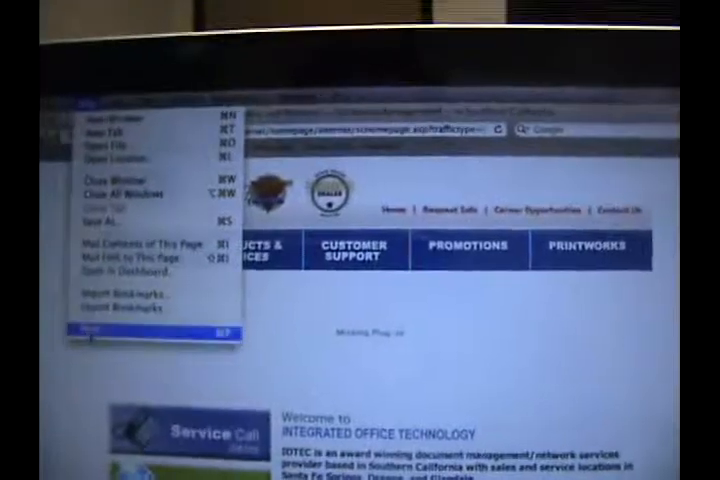
Print again with the B W preset and switch Color Type back to Color
click(100, 328)
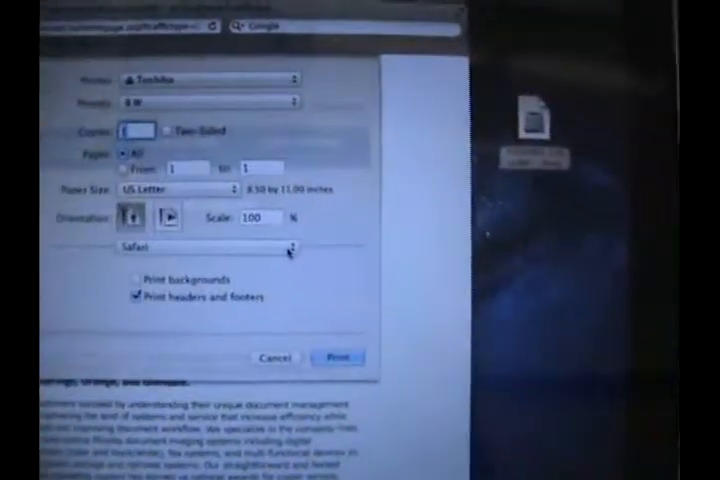
click(200, 246)
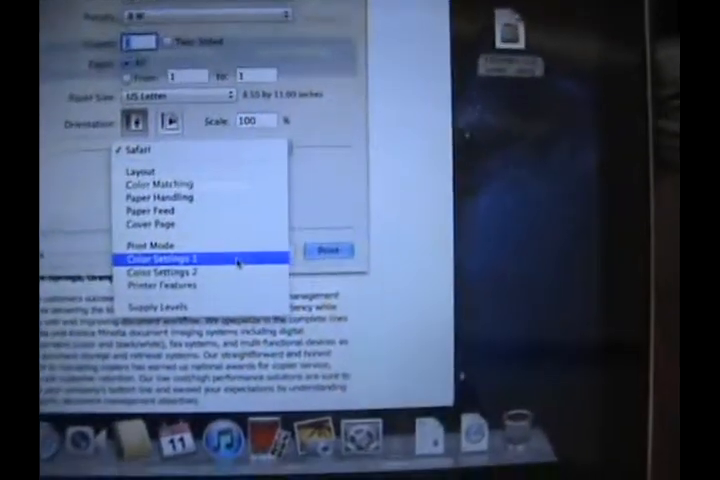
click(180, 260)
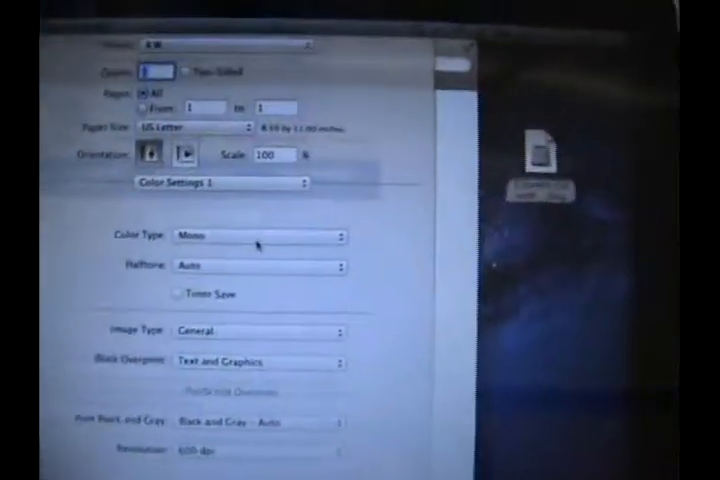
click(260, 236)
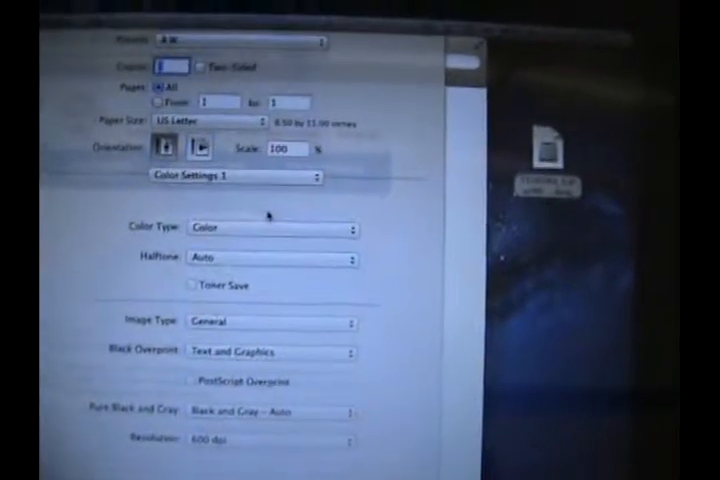
Save a preset named COLOR for this printer and confirm its Color Type shows Color
click(240, 40)
text(COLOR)
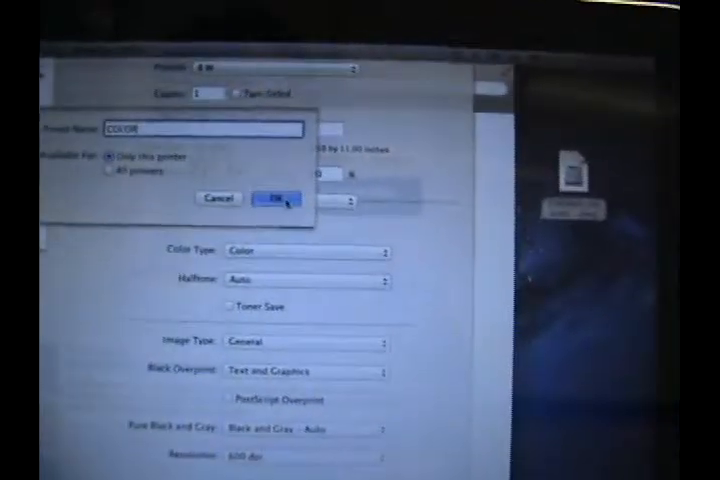
click(274, 198)
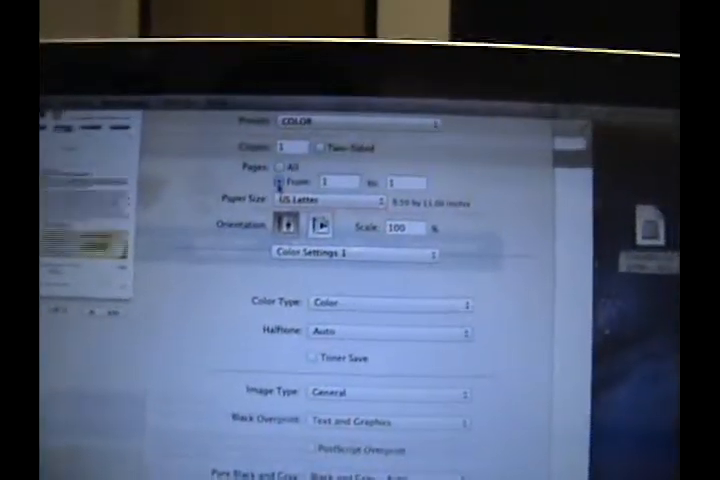
click(390, 304)
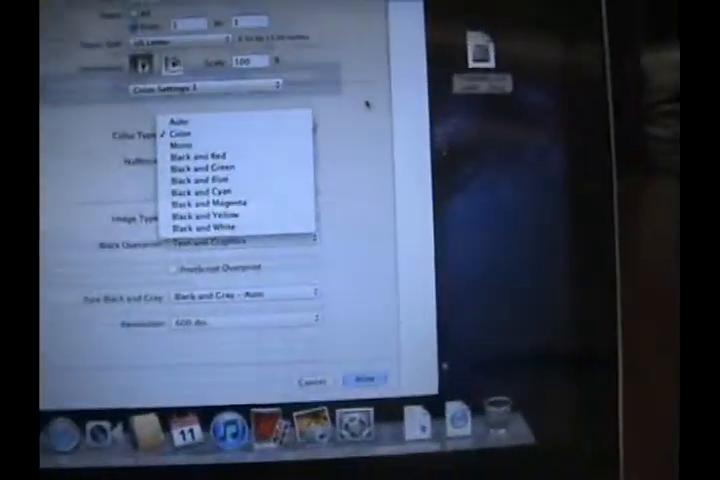